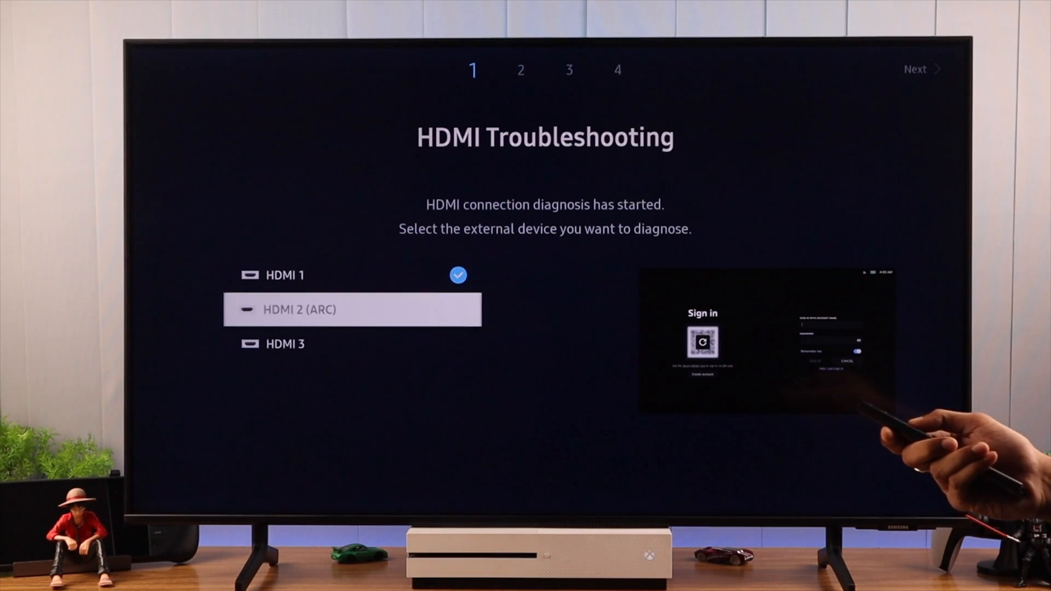
- Leave the HDMI diagnosis and show the Sources bar over live TV
key("Down")
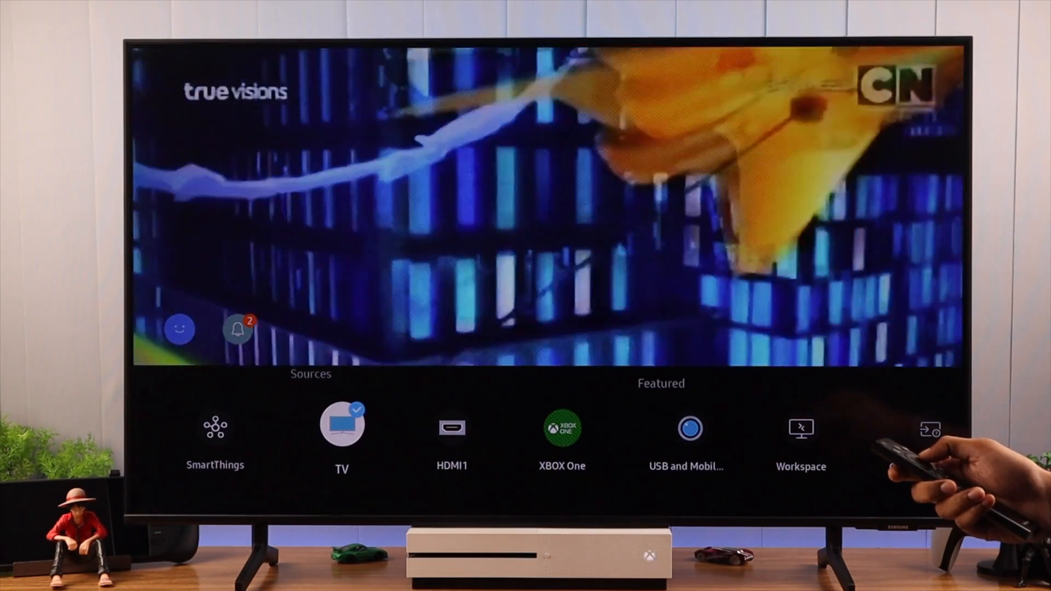
- Go to the Smart Hub home screen with the app row and recent XBOX One source
left_click(452, 429)
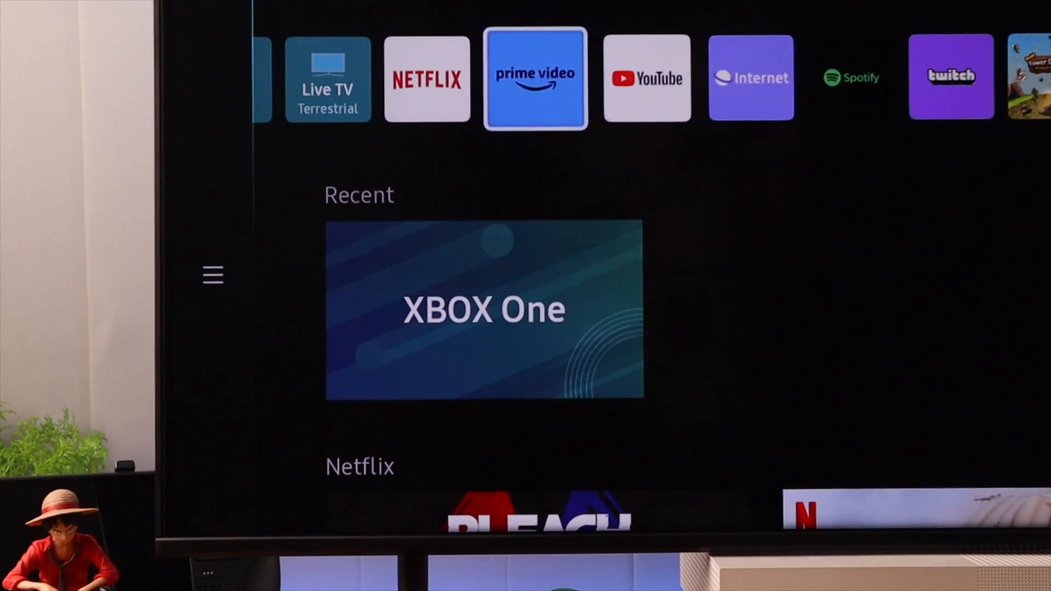
- Bring up the quick settings row with All Settings, sound output and picture mode
scroll("left", 3)
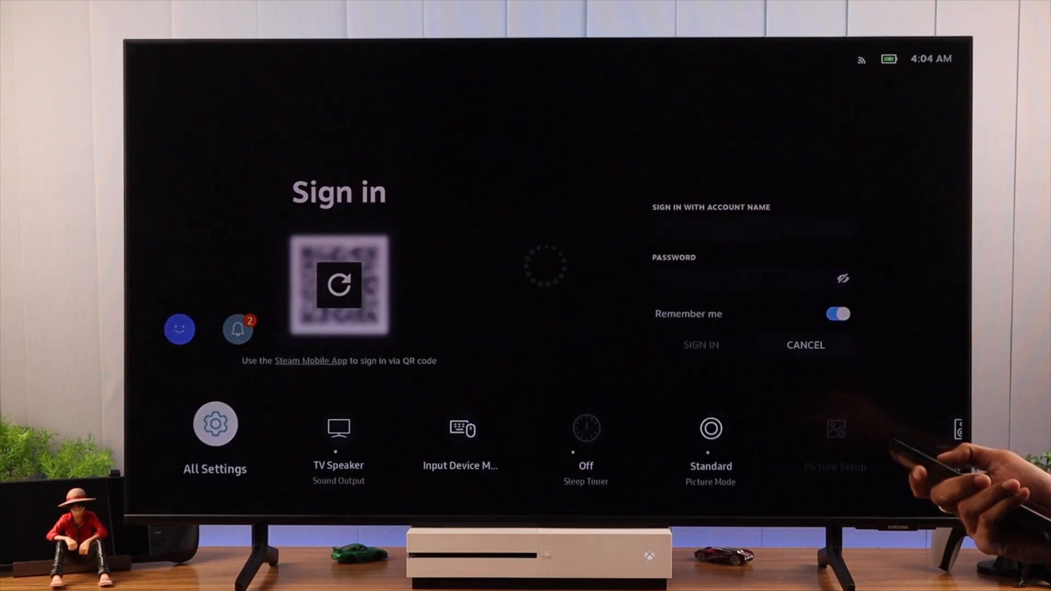
- Start HDMI Troubleshooting from Support > Device Care > Self Diagnosis in All Settings
left_click(216, 424)
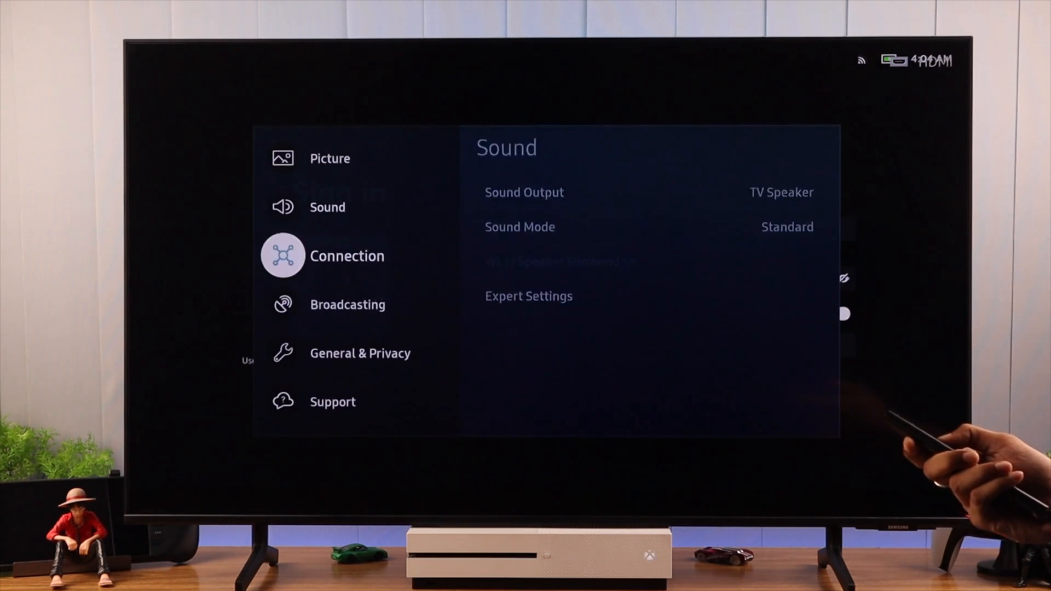
left_click(333, 401)
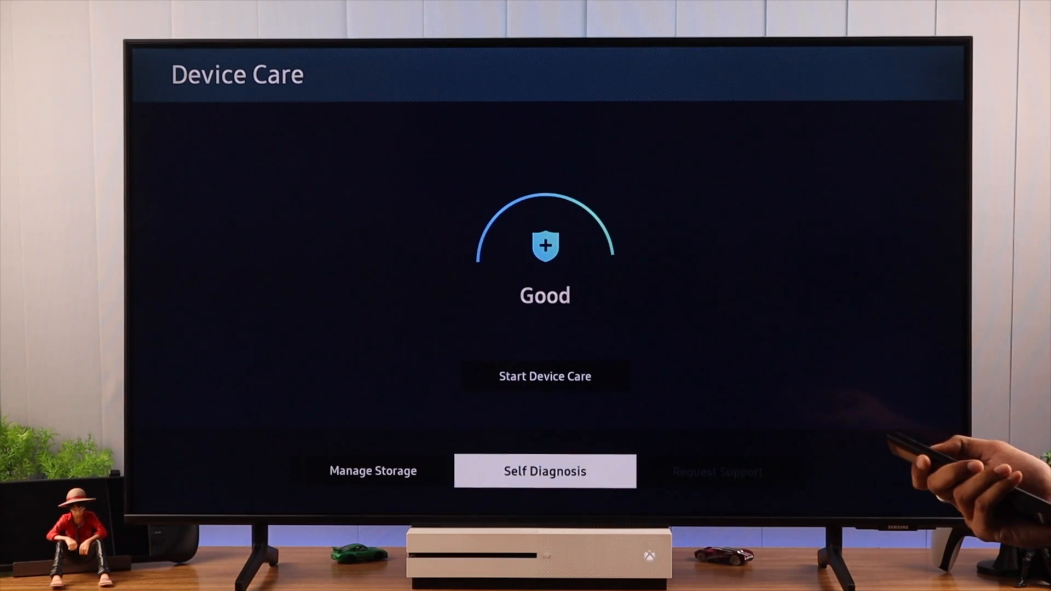
left_click(544, 471)
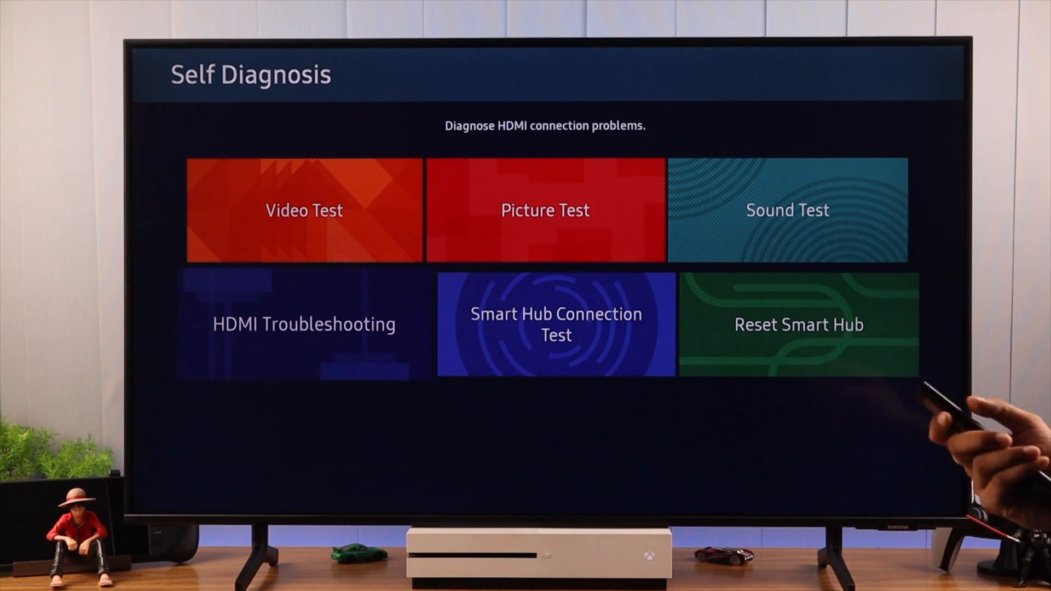
left_click(303, 324)
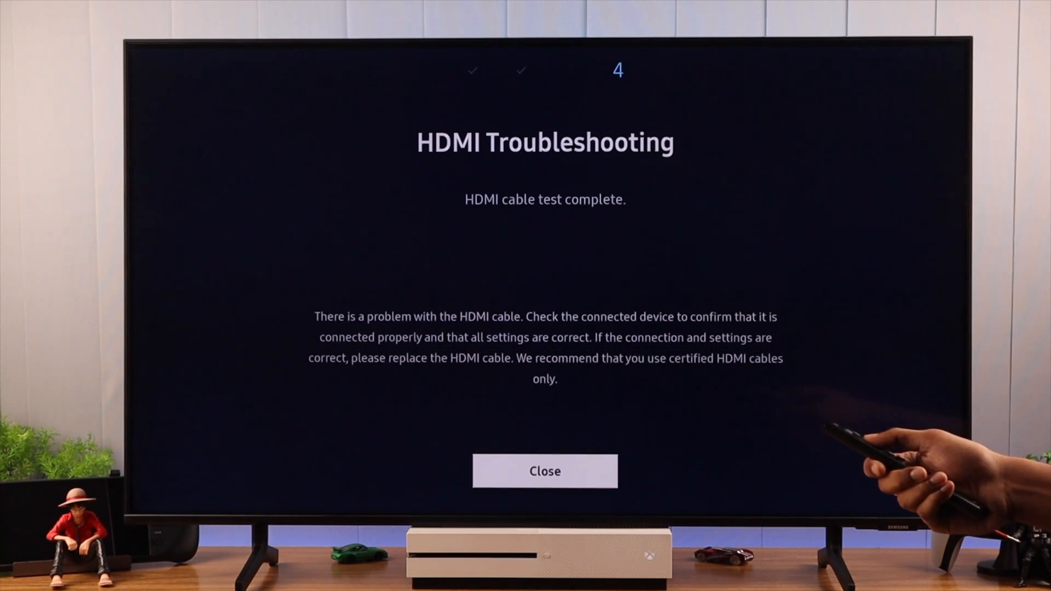
- Close the HDMI cable test results reporting a problem with the HDMI cable
left_click(545, 470)
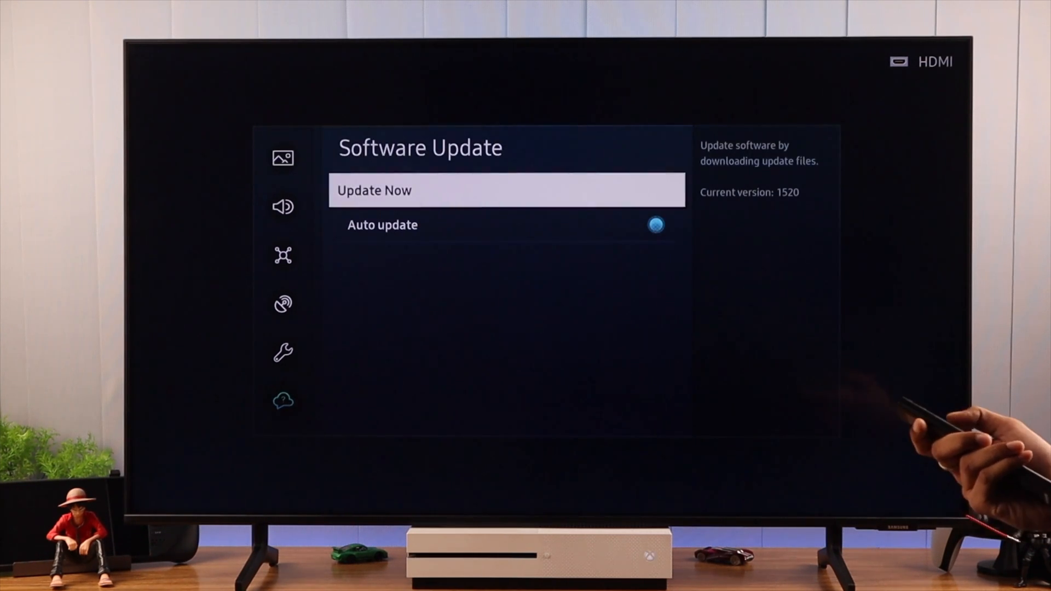
- Run Update Now in Software Update and dismiss the no-new-updates notice
left_click(507, 191)
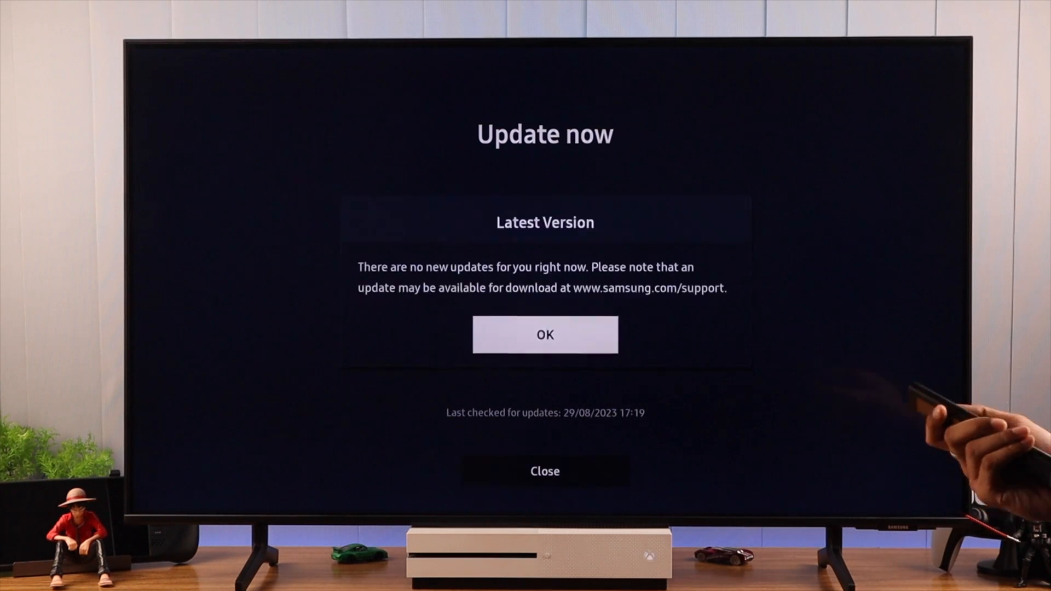
left_click(545, 335)
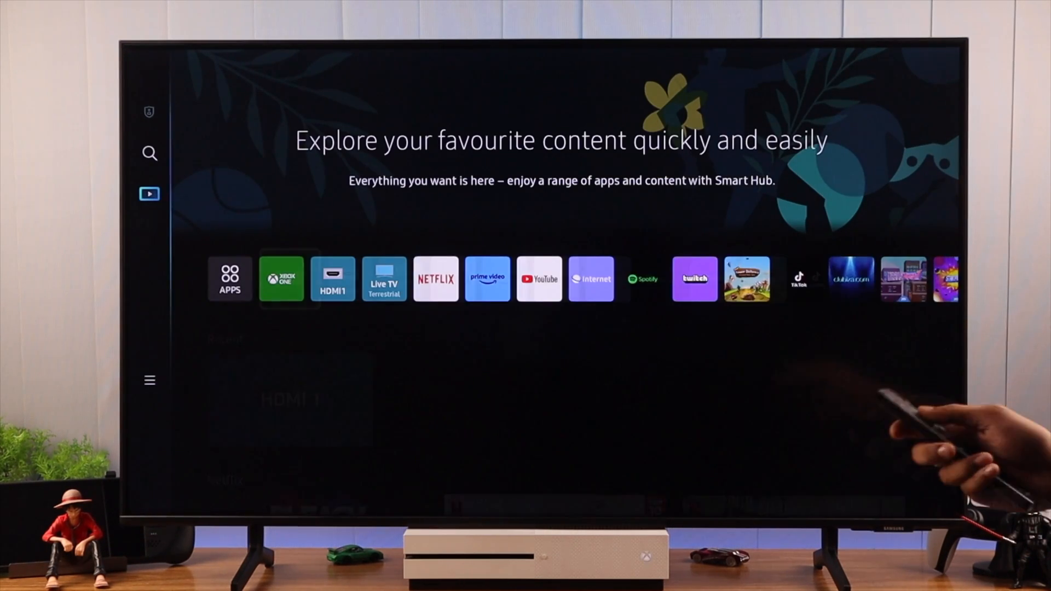
- Launch the Internet web browser app from the home screen
left_click(341, 278)
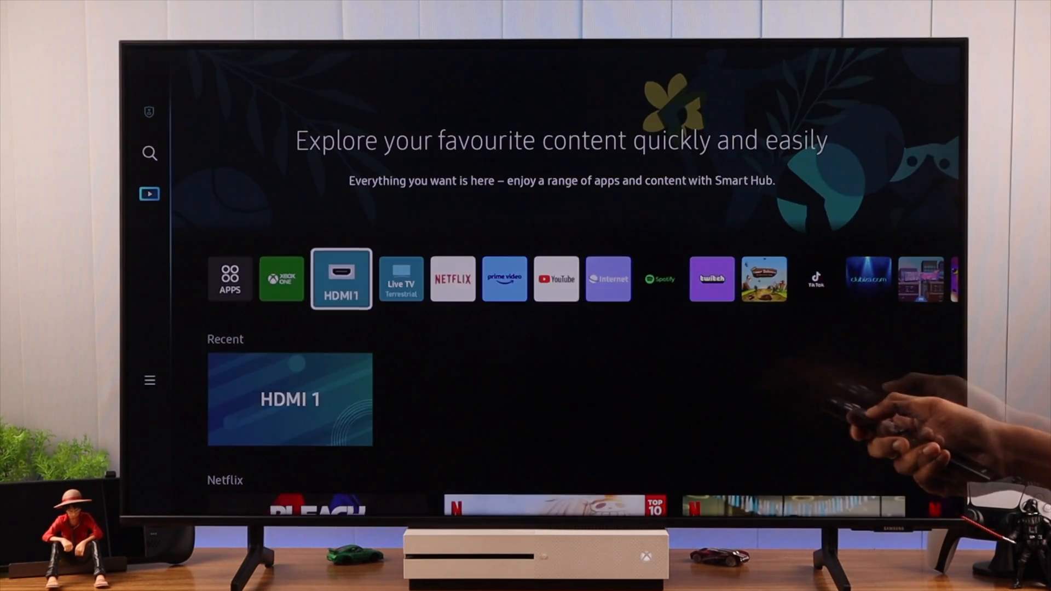
left_click(340, 278)
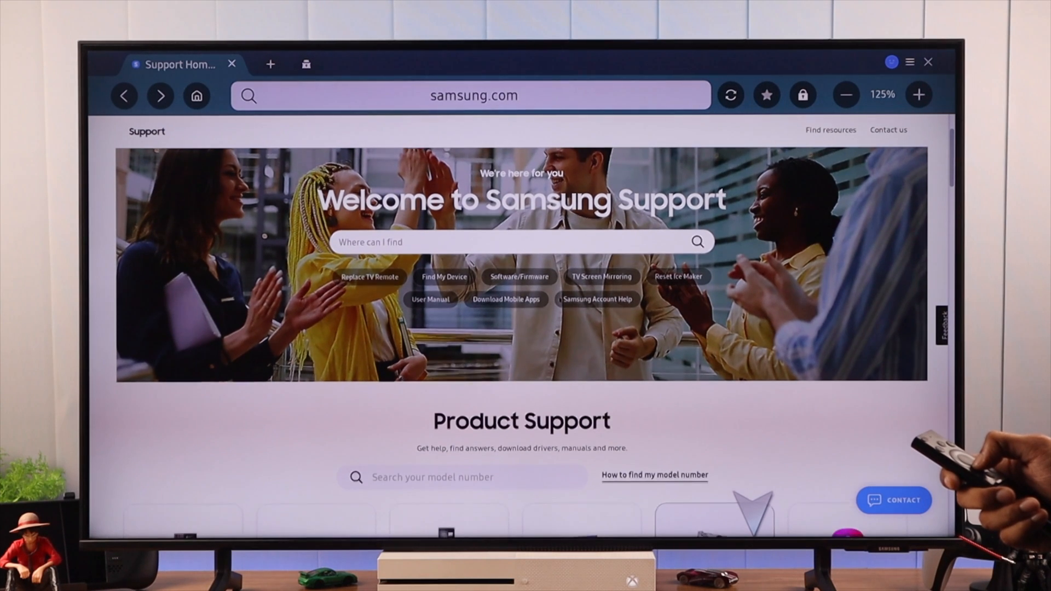
- Scroll the Samsung Support page down to the Product Support categories
scroll("down", 3)
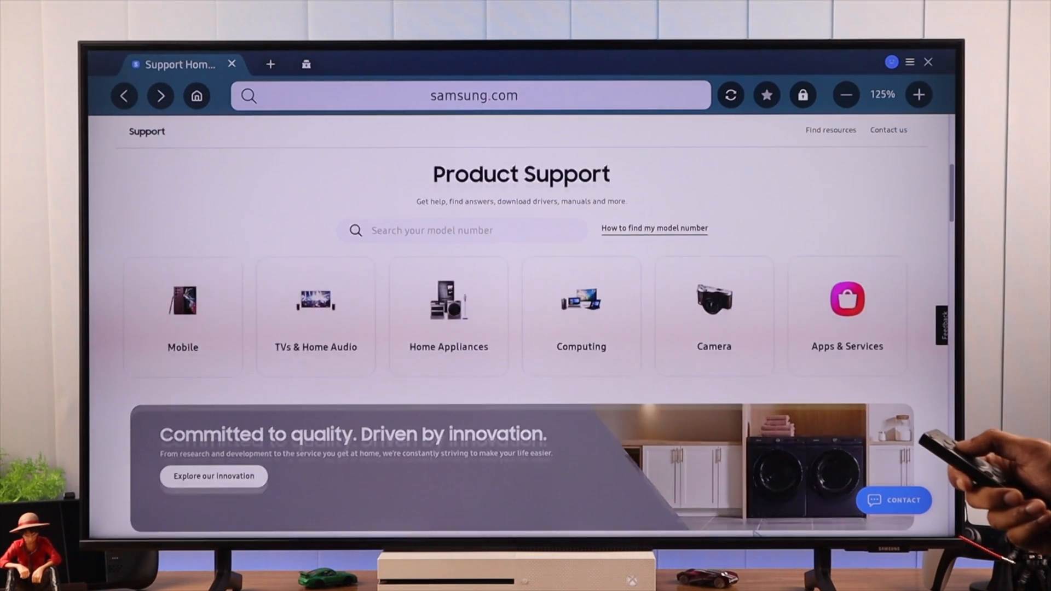